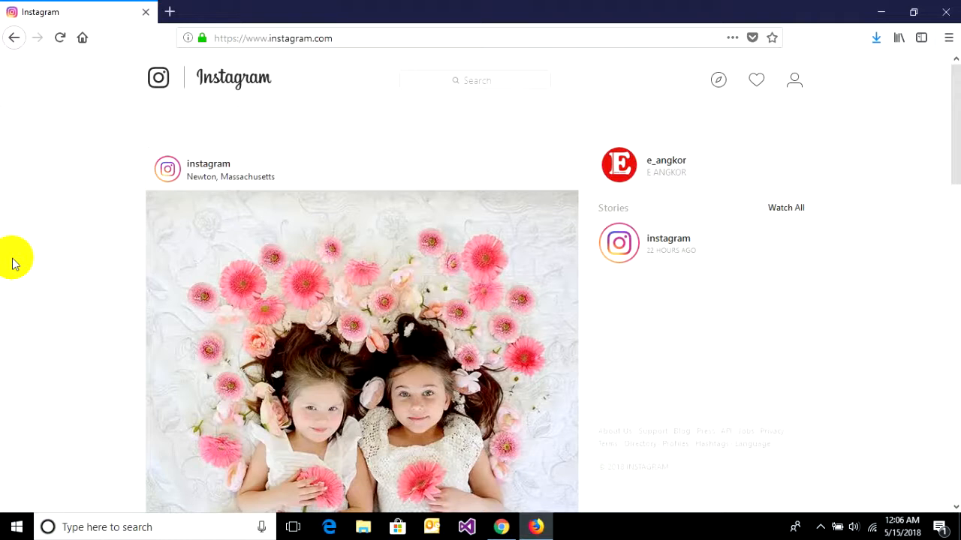
{"action": "mouse_move", "coordinate": [98, 270]}
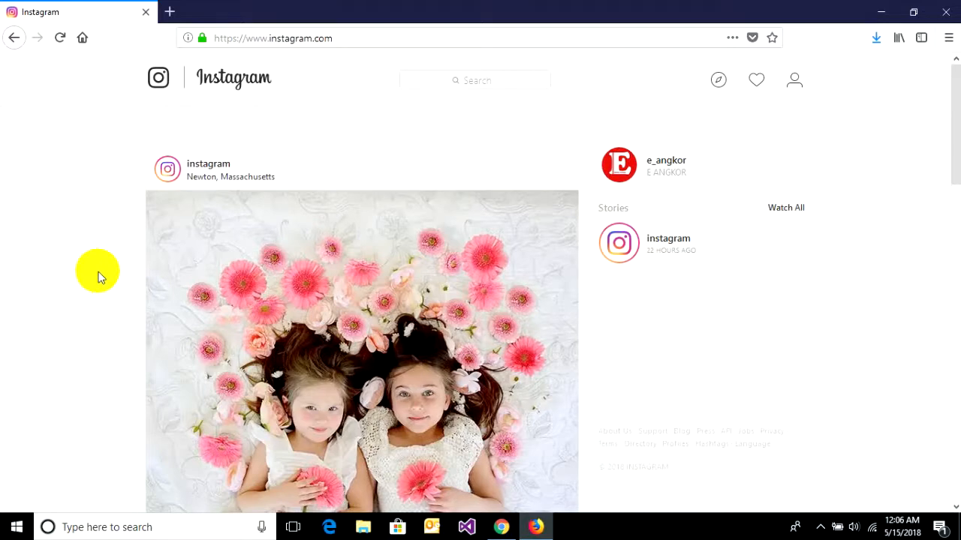
{"action": "mouse_move", "coordinate": [184, 135]}
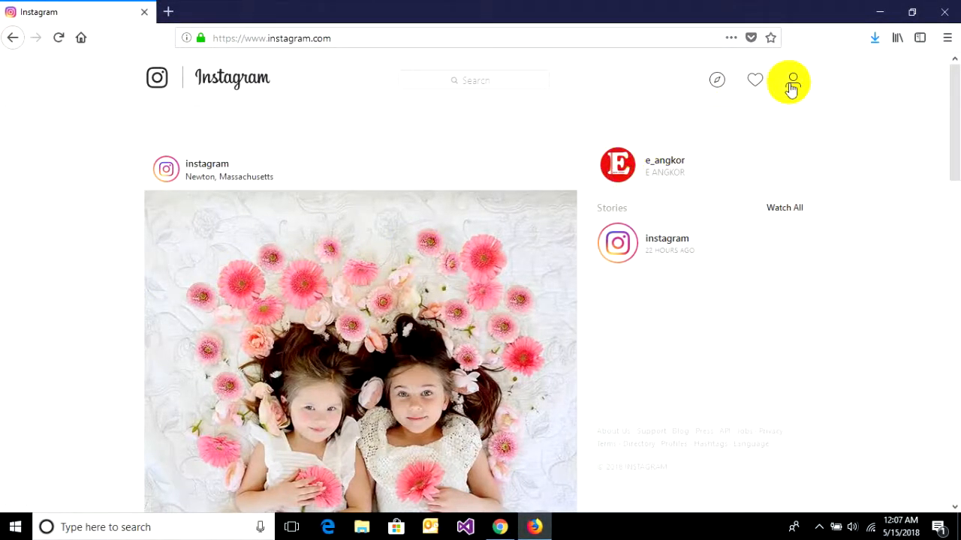
Step: Open the e_angkor profile page from the header's person icon
{"action": "left_click", "coordinate": [790, 81]}
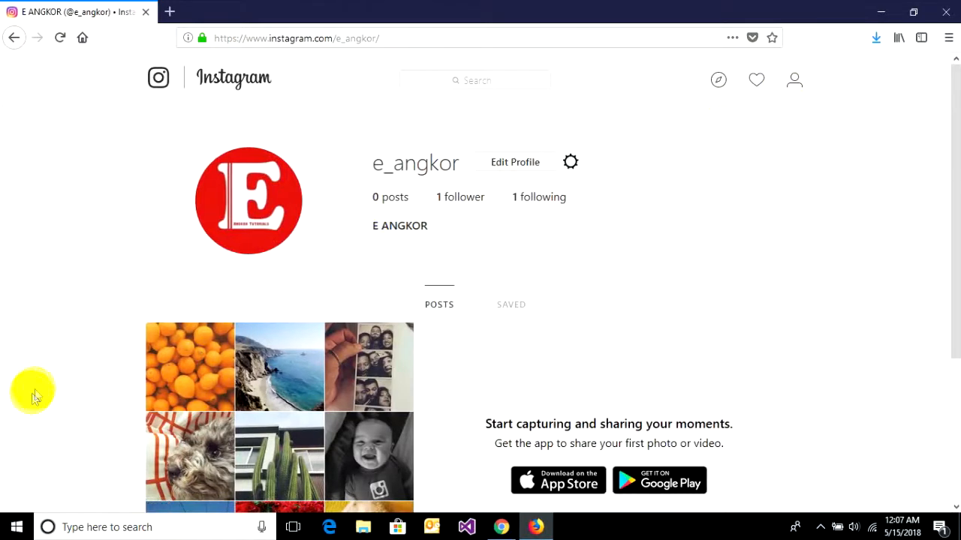
Step: Open Firefox's developer inspector via the page's Inspect Element context menu
{"action": "right_click", "coordinate": [33, 394]}
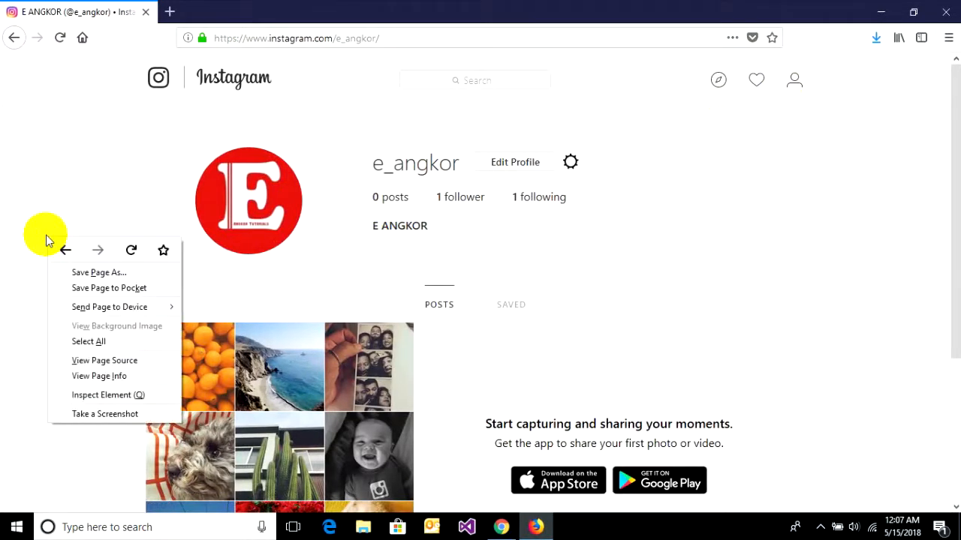
{"action": "mouse_move", "coordinate": [105, 394]}
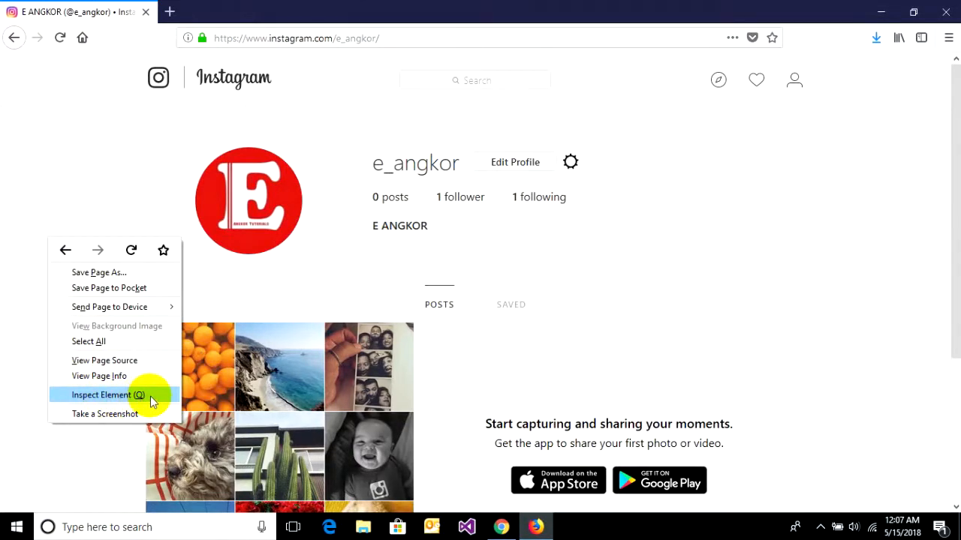
{"action": "left_click", "coordinate": [105, 394]}
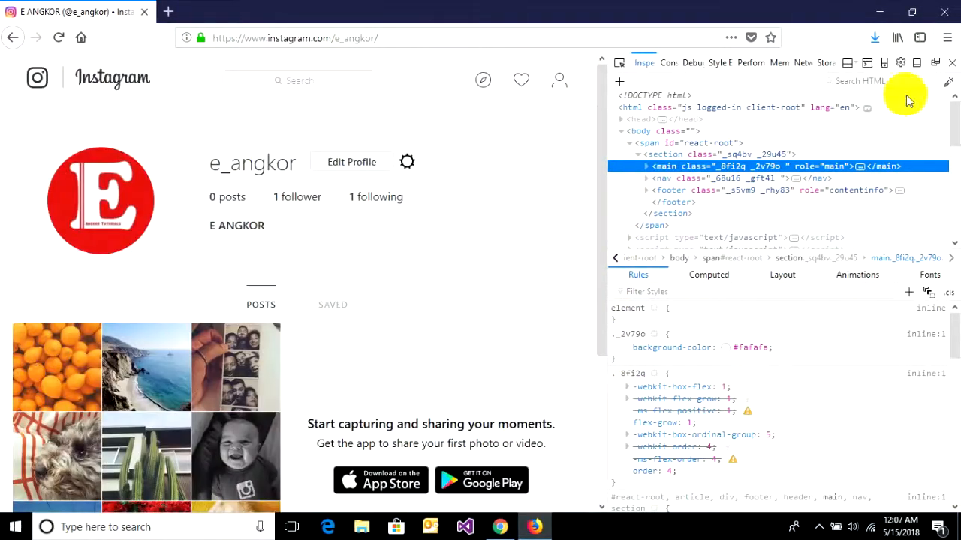
{"action": "mouse_move", "coordinate": [884, 63]}
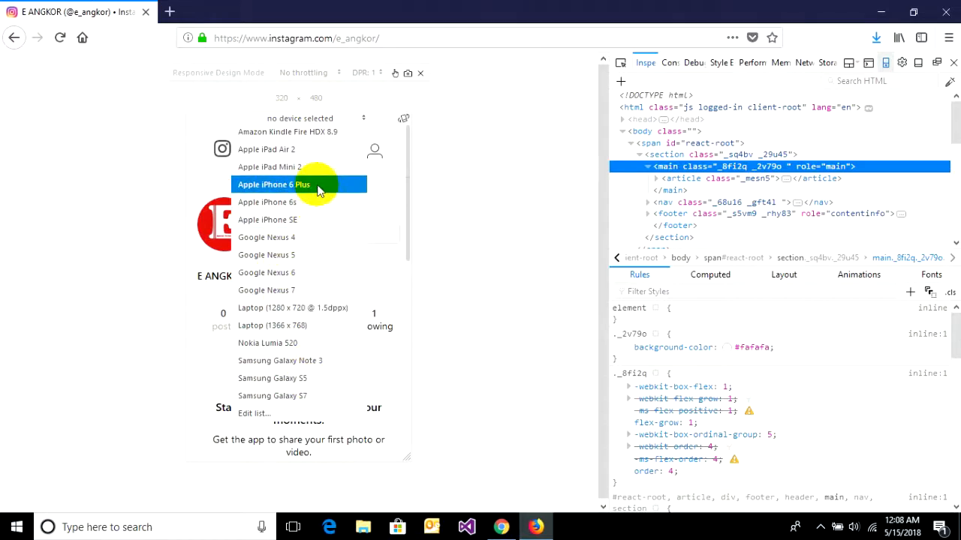
Step: Emulate an Apple iPhone 6 Plus and start a new post to bring up the file picker
{"action": "left_click", "coordinate": [274, 185]}
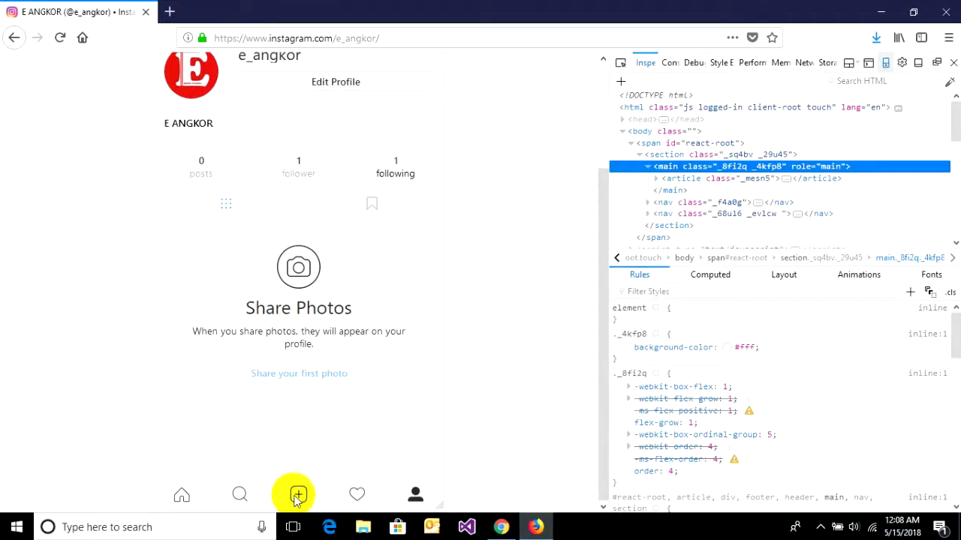
{"action": "mouse_move", "coordinate": [326, 476]}
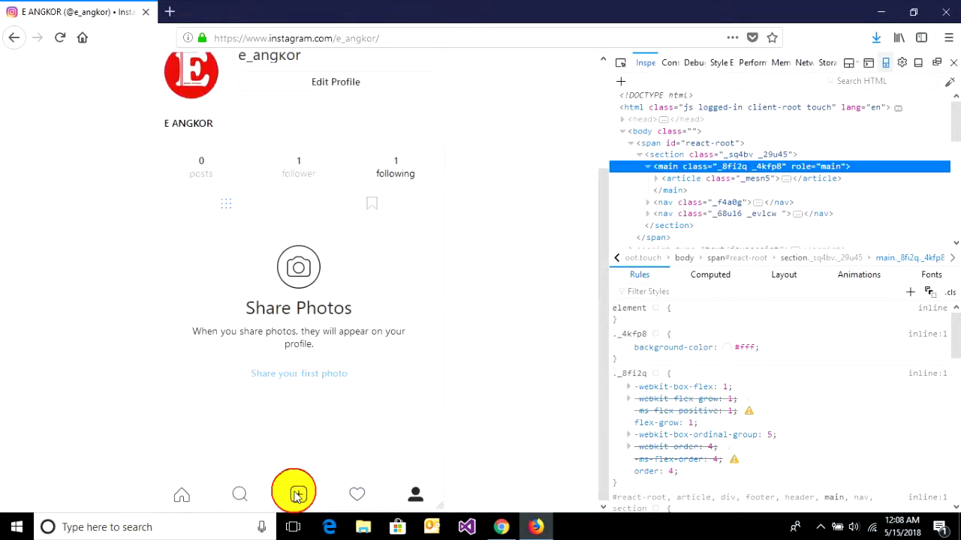
{"action": "left_click", "coordinate": [294, 494]}
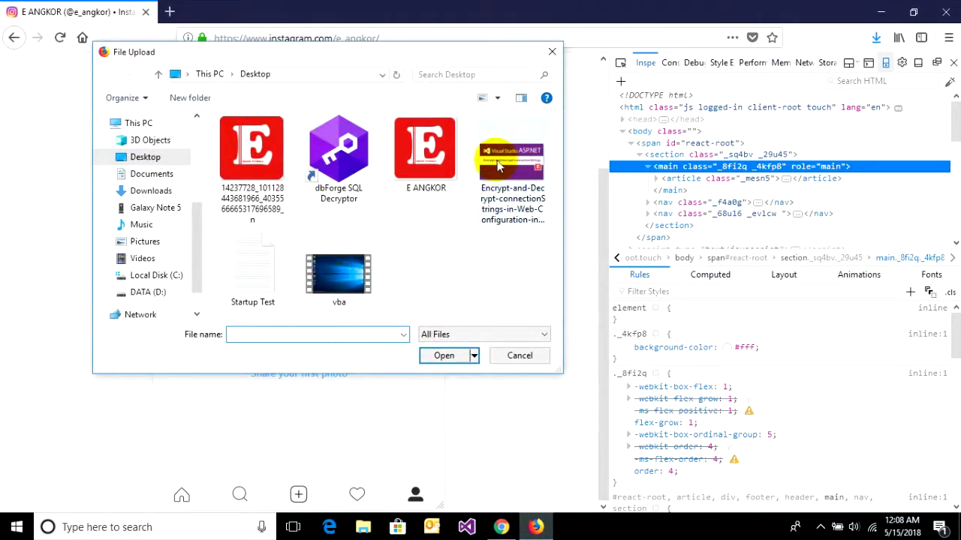
Step: Pick the Visual Studio ASP.NET image and continue to the caption screen
{"action": "left_click", "coordinate": [443, 355]}
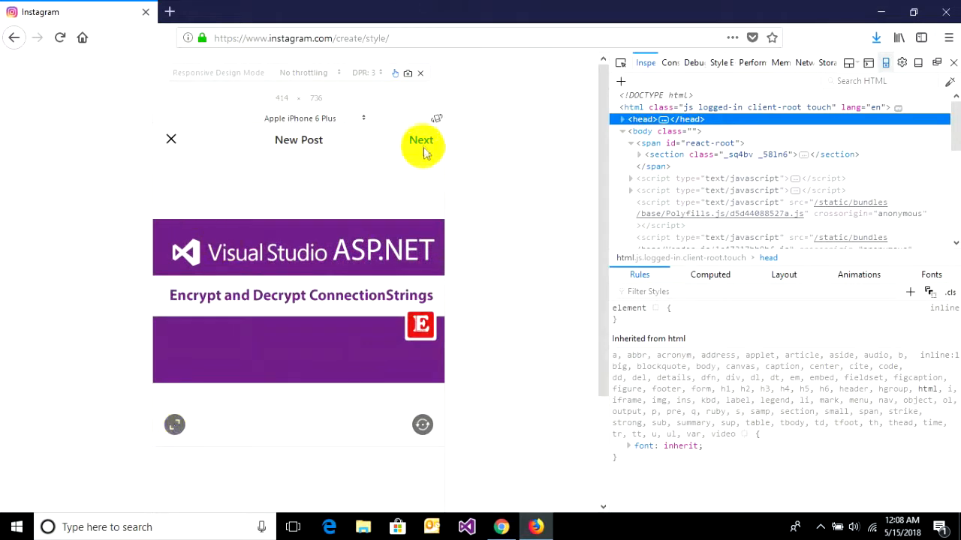
{"action": "left_click", "coordinate": [420, 140]}
{"action": "type", "text": "This is"}
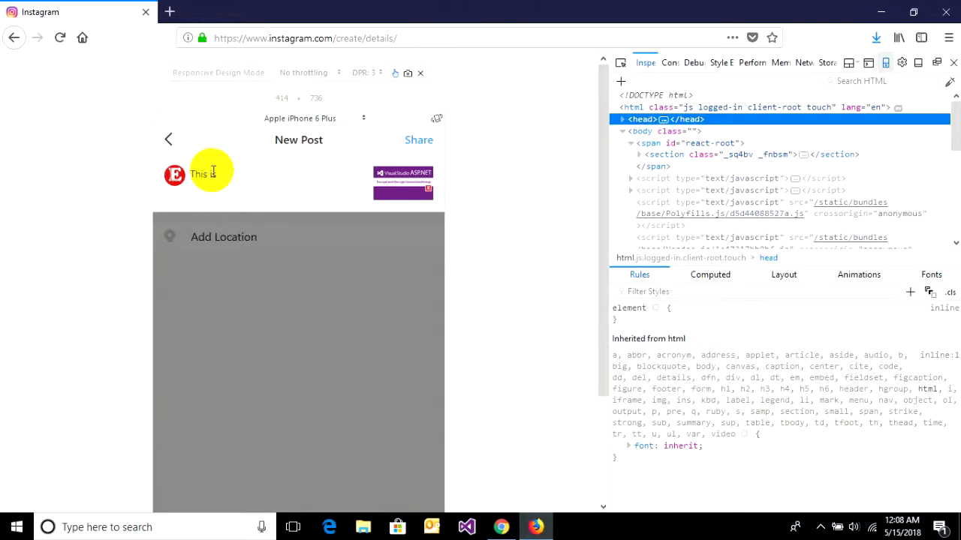
Step: Caption the post 'This is my photo #EANGKOR' and share it
{"action": "type", "text": "my"}
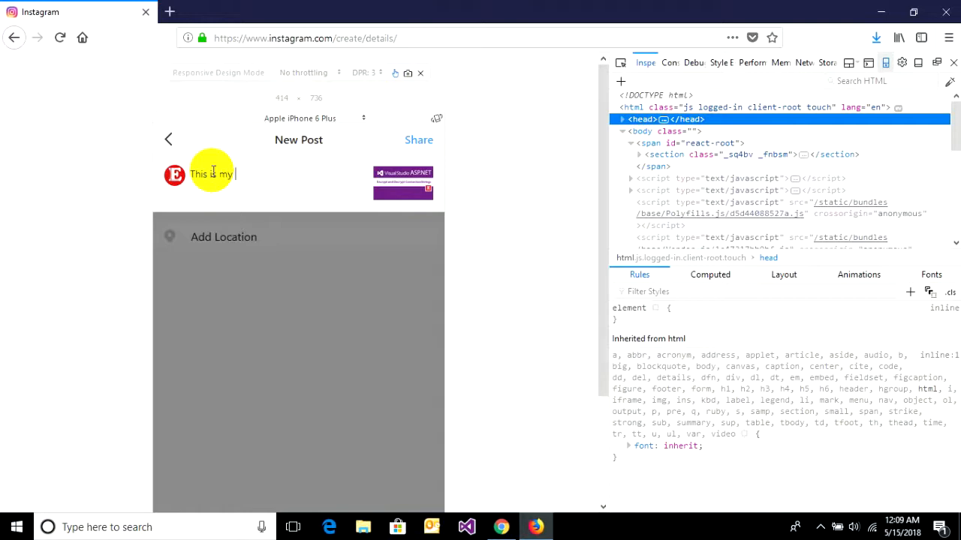
{"action": "type", "text": "photo"}
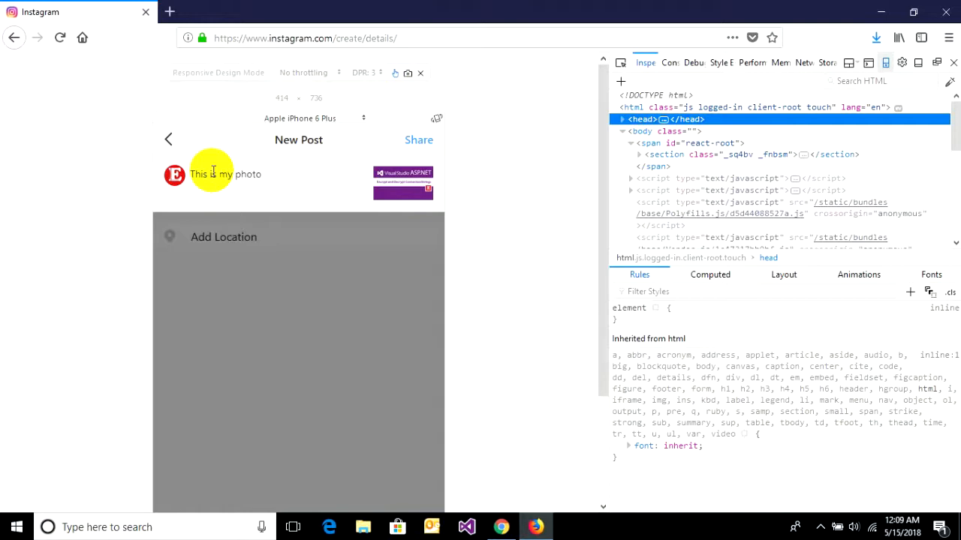
{"action": "type", "text": "#"}
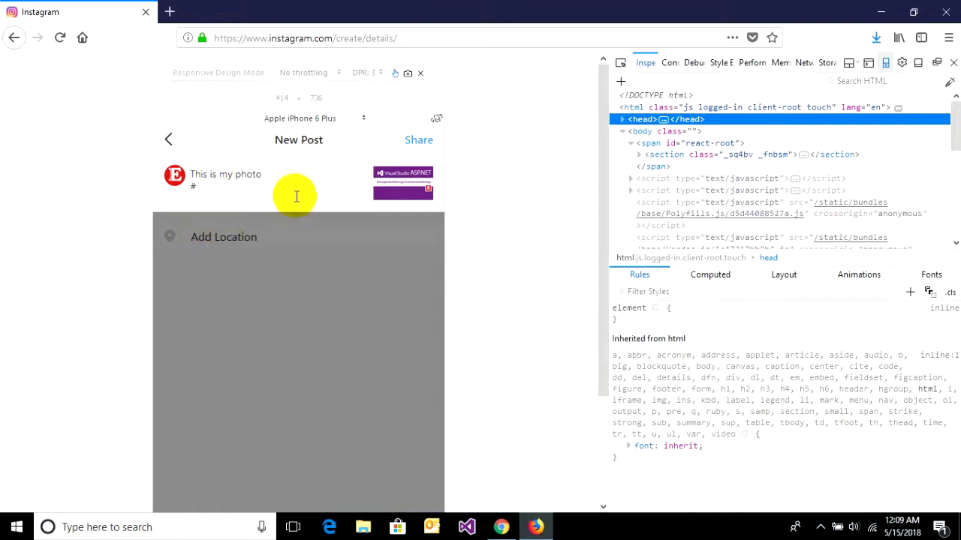
{"action": "type", "text": "EANGKOR"}
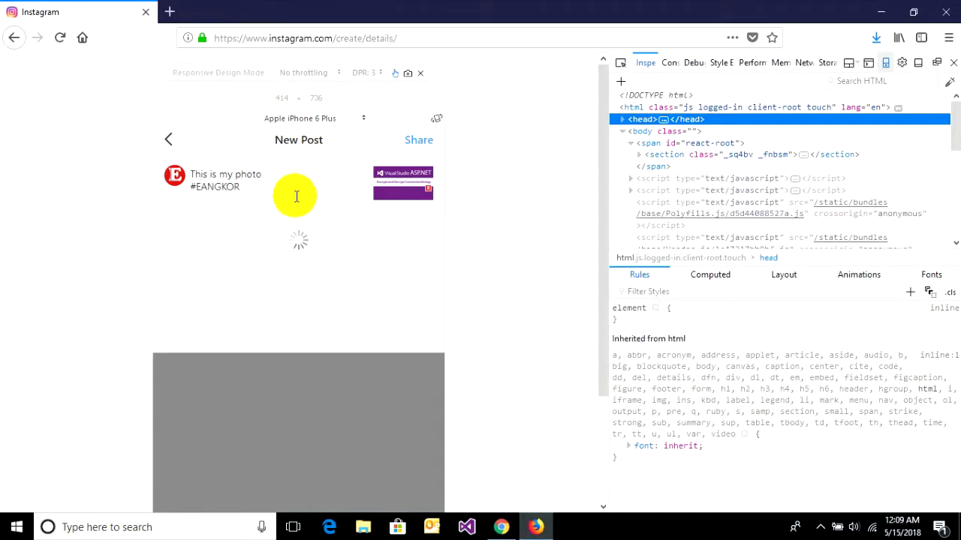
{"action": "scroll", "scroll_direction": "down", "scroll_amount": 3}
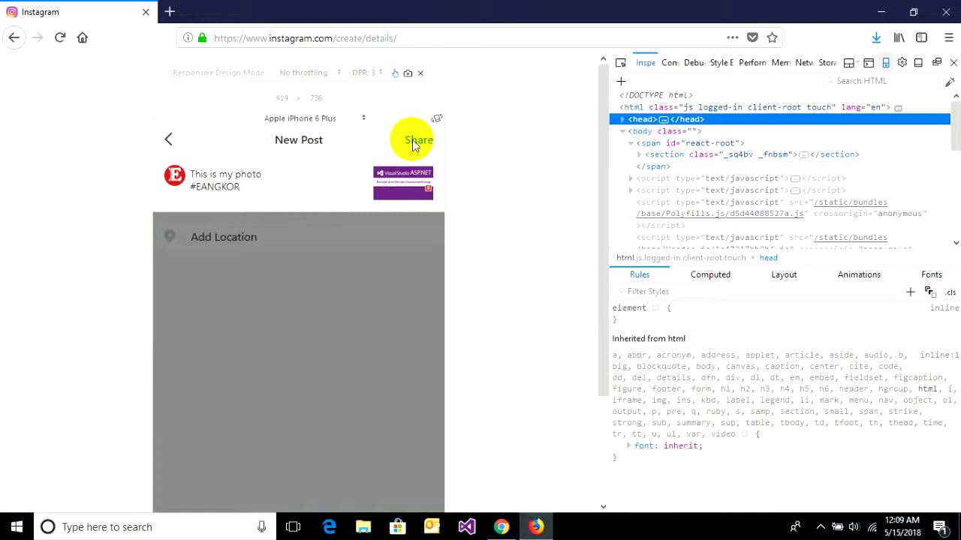
{"action": "left_click", "coordinate": [418, 140]}
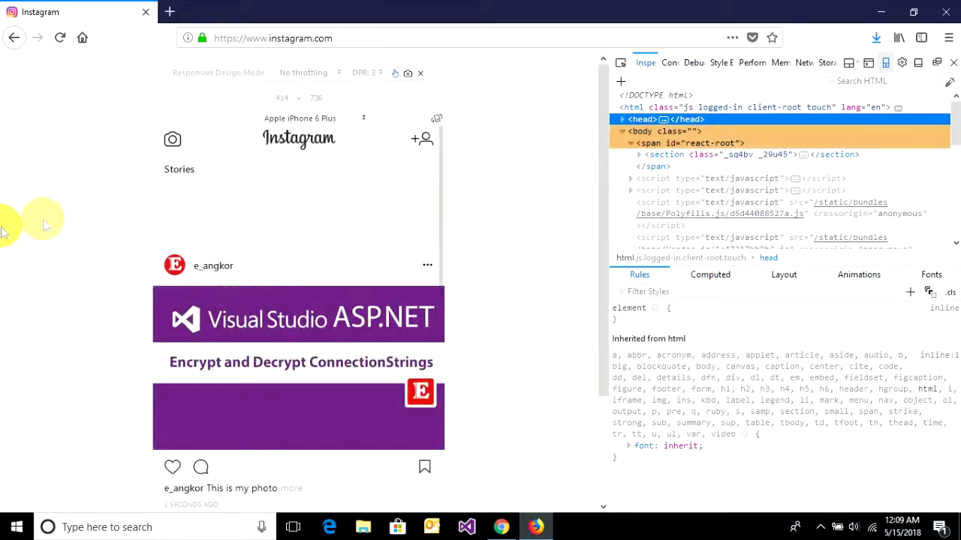
{"action": "scroll", "scroll_direction": "down", "scroll_amount": 3}
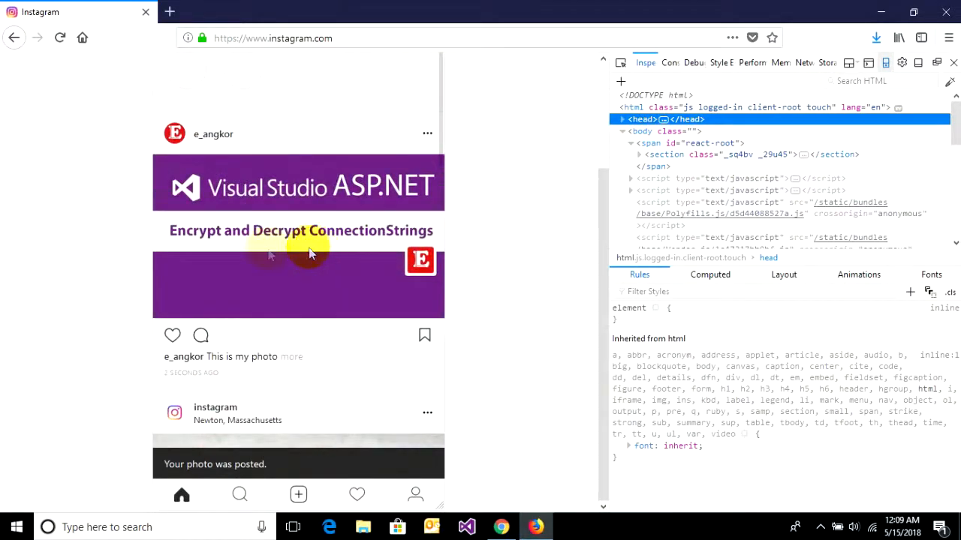
{"action": "left_click", "coordinate": [885, 63]}
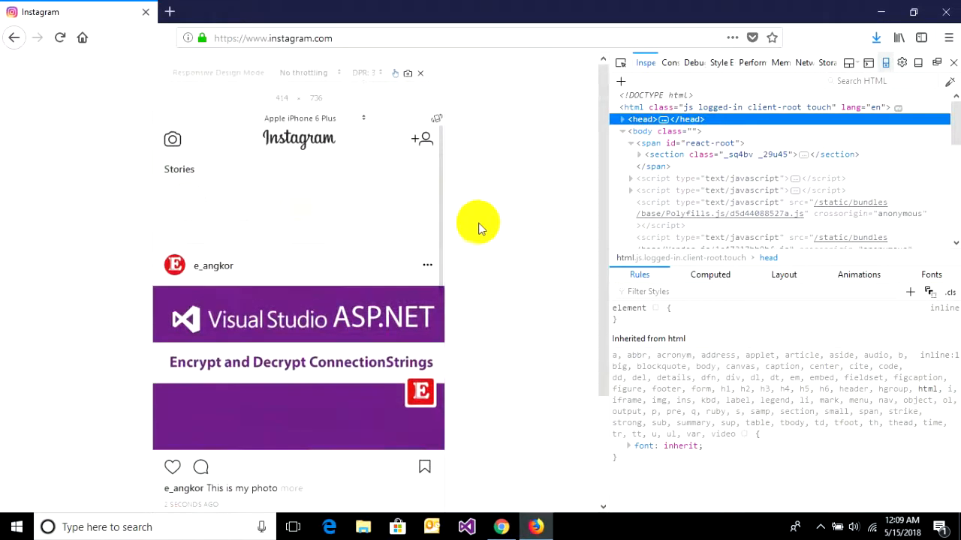
{"action": "left_click", "coordinate": [272, 37]}
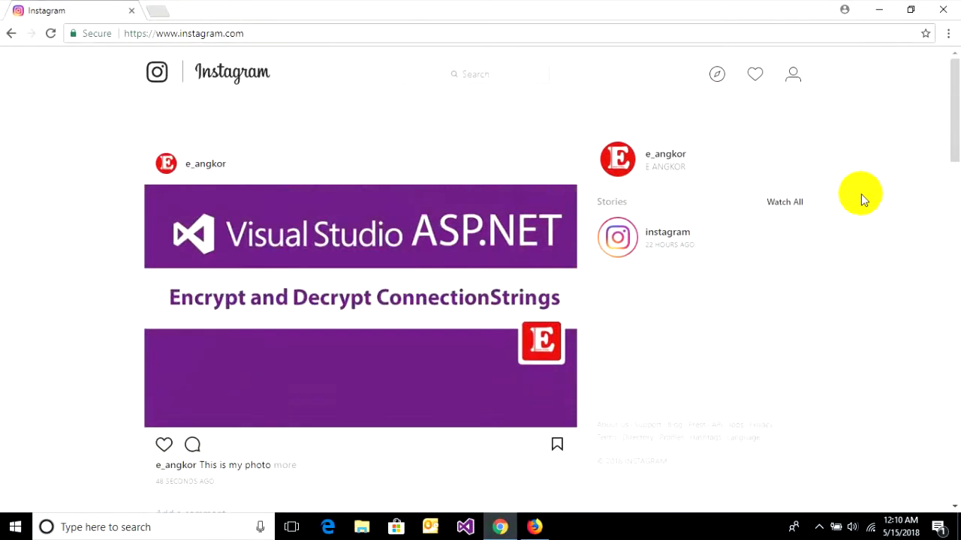
Step: Open Chrome DevTools beside the Instagram feed with F12
{"action": "right_click", "coordinate": [60, 232]}
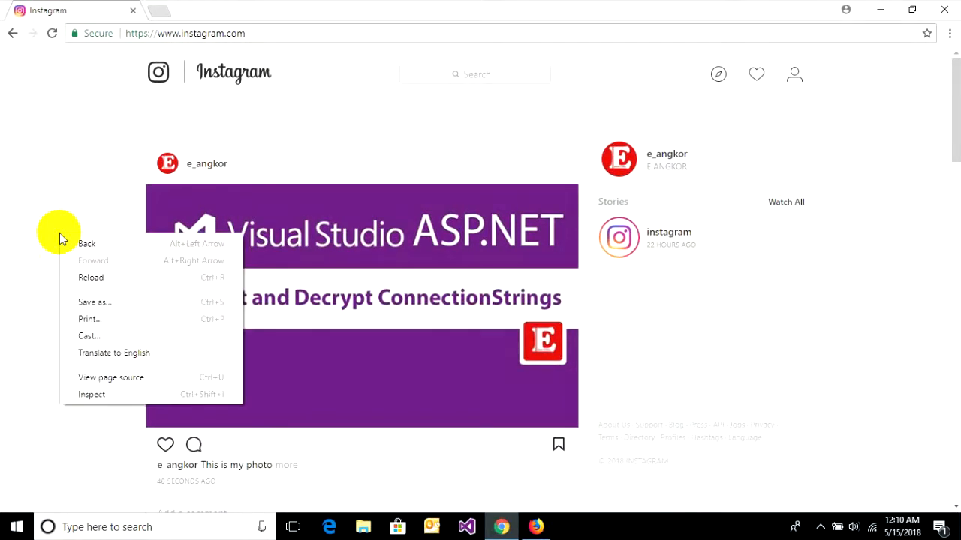
{"action": "mouse_move", "coordinate": [91, 394]}
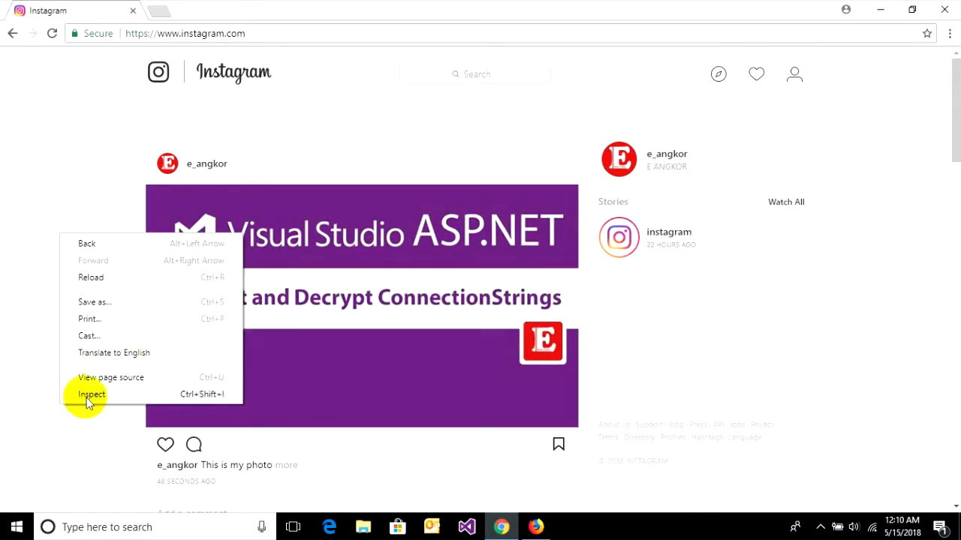
{"action": "mouse_move", "coordinate": [185, 400]}
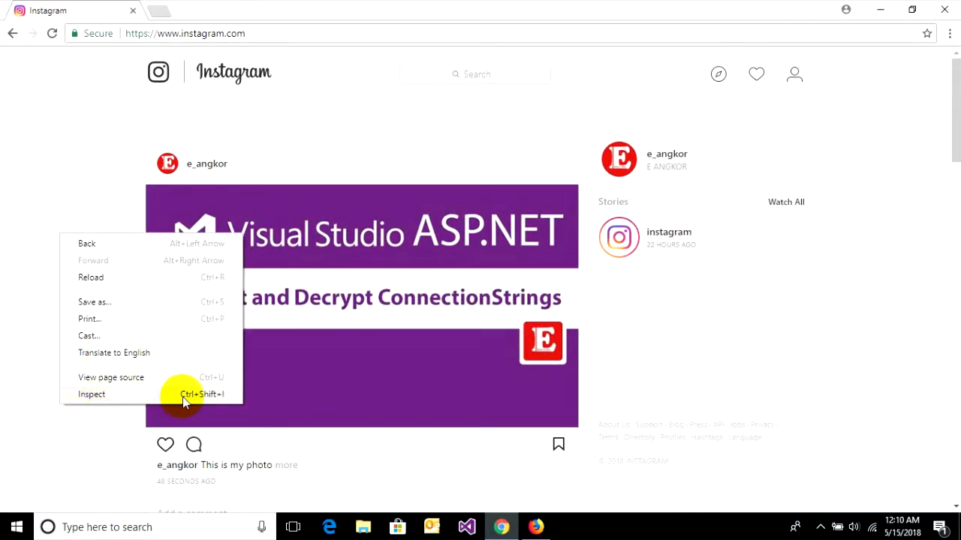
{"action": "mouse_move", "coordinate": [216, 398]}
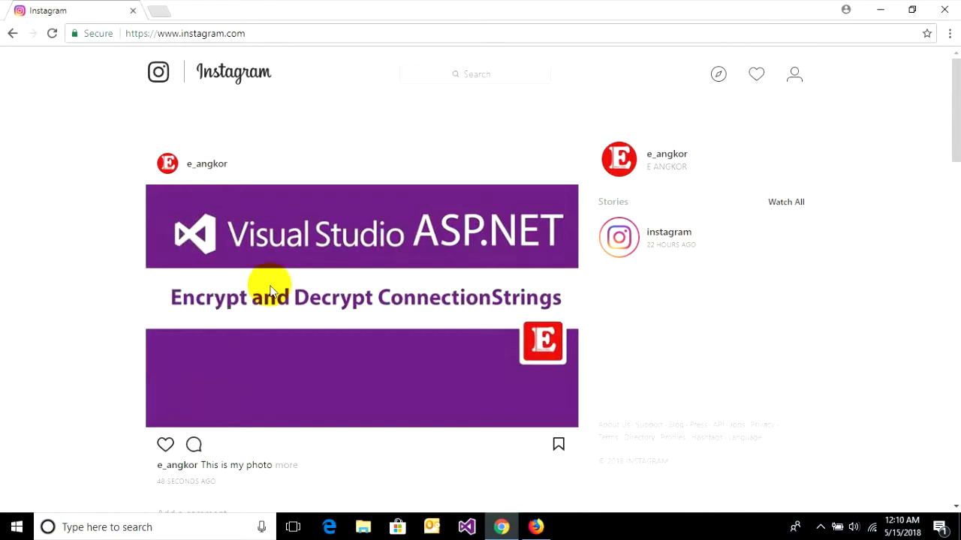
{"action": "mouse_move", "coordinate": [76, 186]}
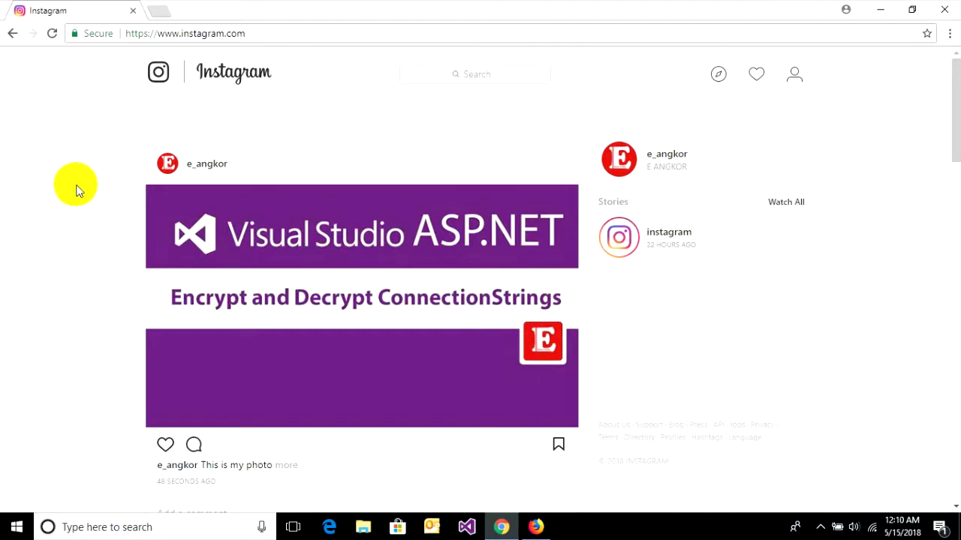
{"action": "key", "text": "F12"}
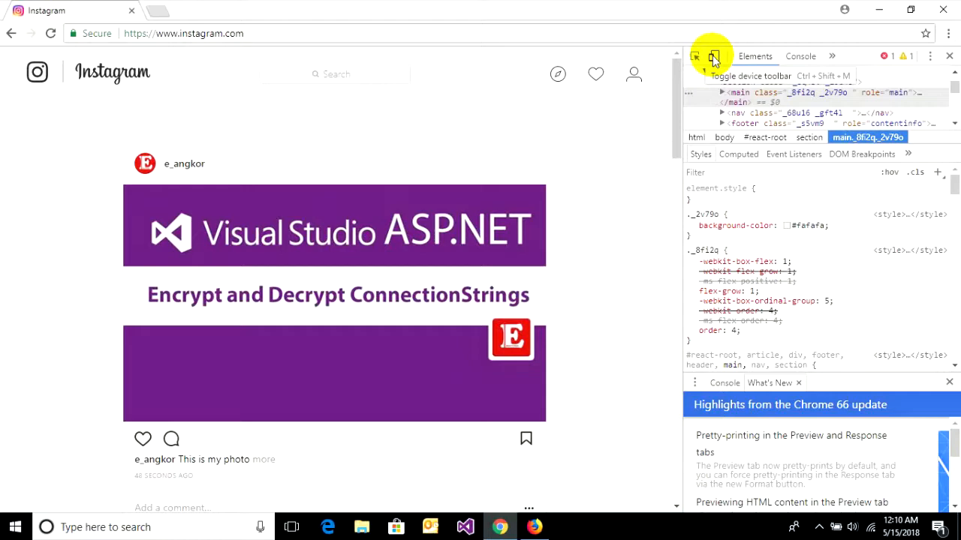
Step: Turn on the DevTools device toolbar to render the feed as an iPhone 6/7
{"action": "left_click", "coordinate": [714, 56]}
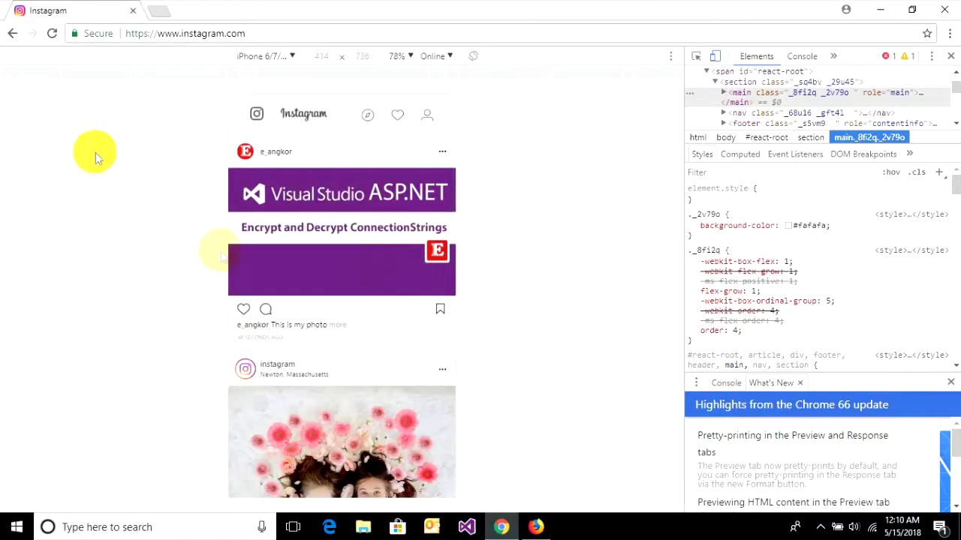
{"action": "mouse_move", "coordinate": [71, 315]}
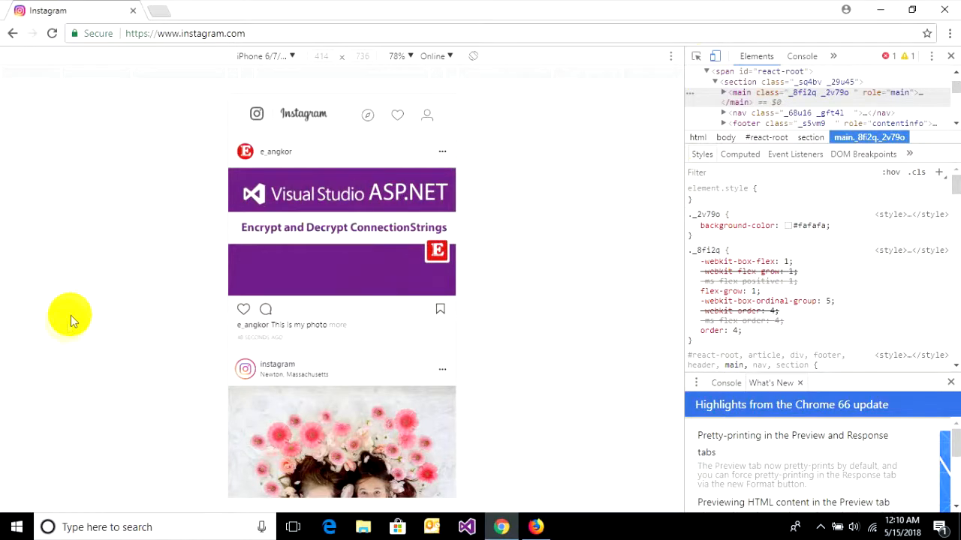
{"action": "scroll", "scroll_direction": "down", "scroll_amount": 3}
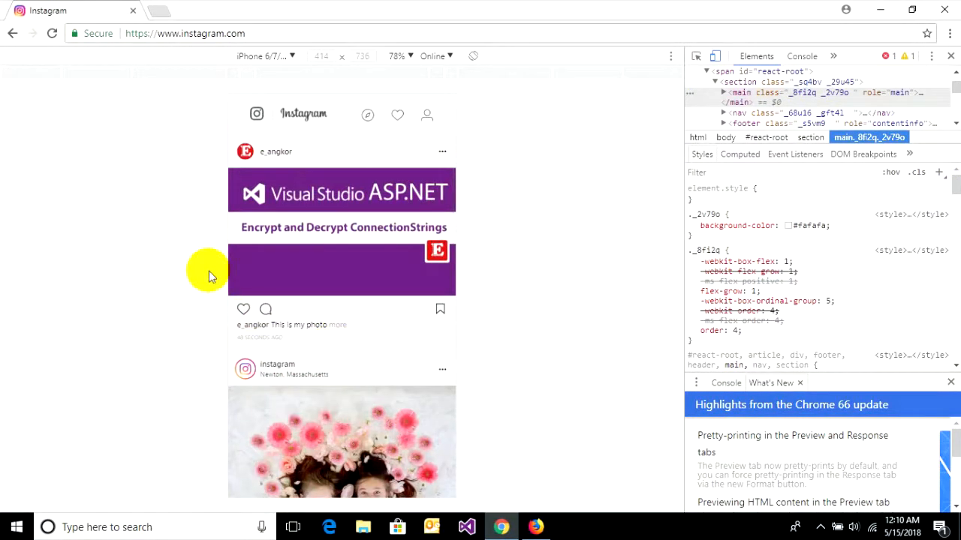
{"action": "mouse_move", "coordinate": [351, 156]}
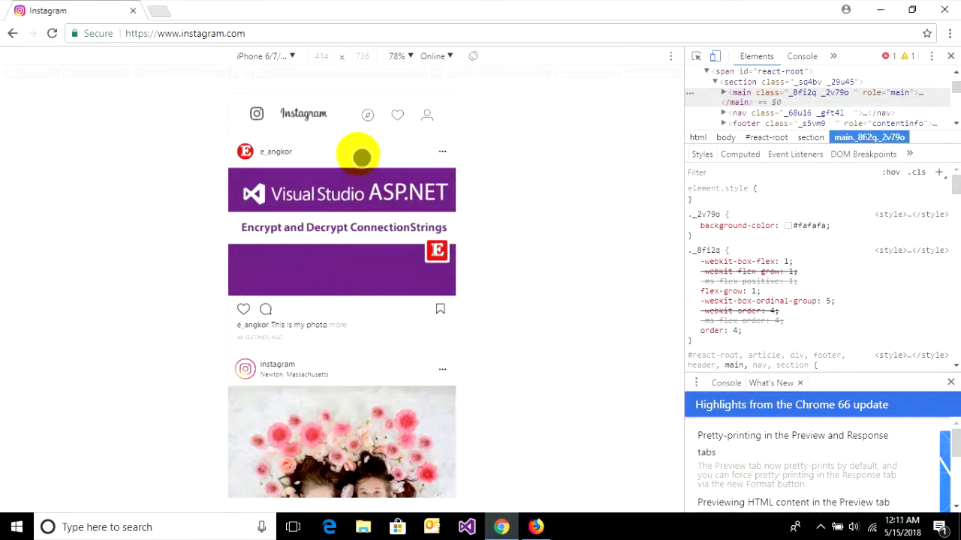
Step: Reload the page for the mobile layout and start a new post
{"action": "right_click", "coordinate": [358, 155]}
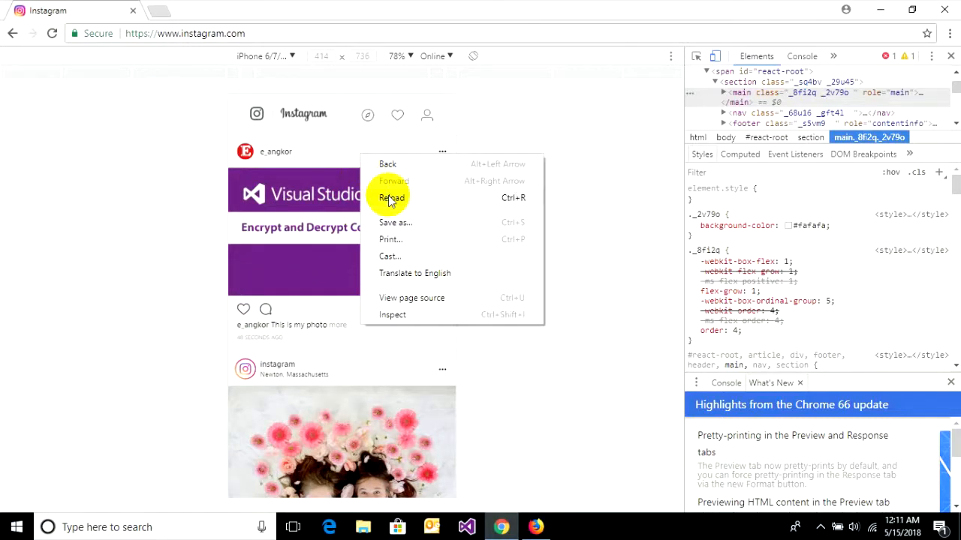
{"action": "left_click", "coordinate": [391, 197]}
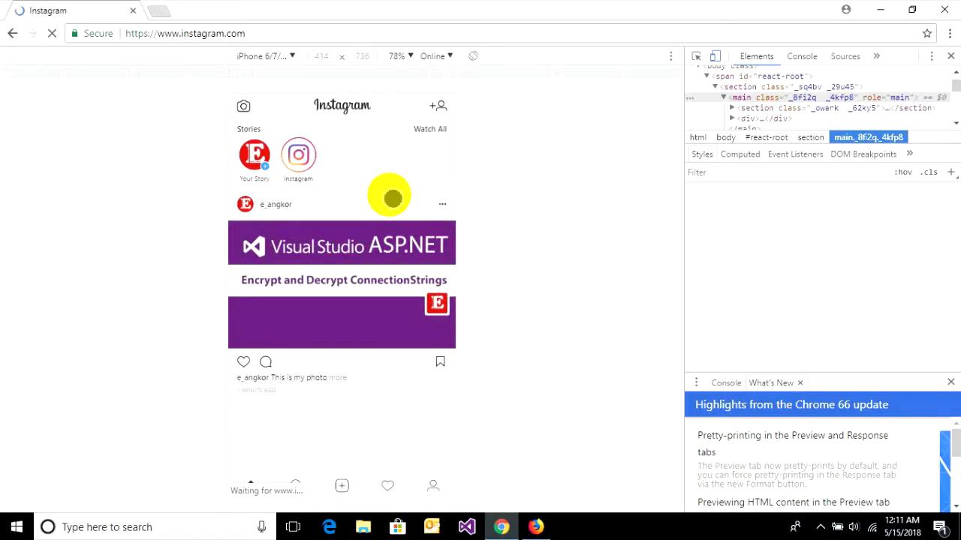
{"action": "scroll", "scroll_direction": "down", "scroll_amount": 3}
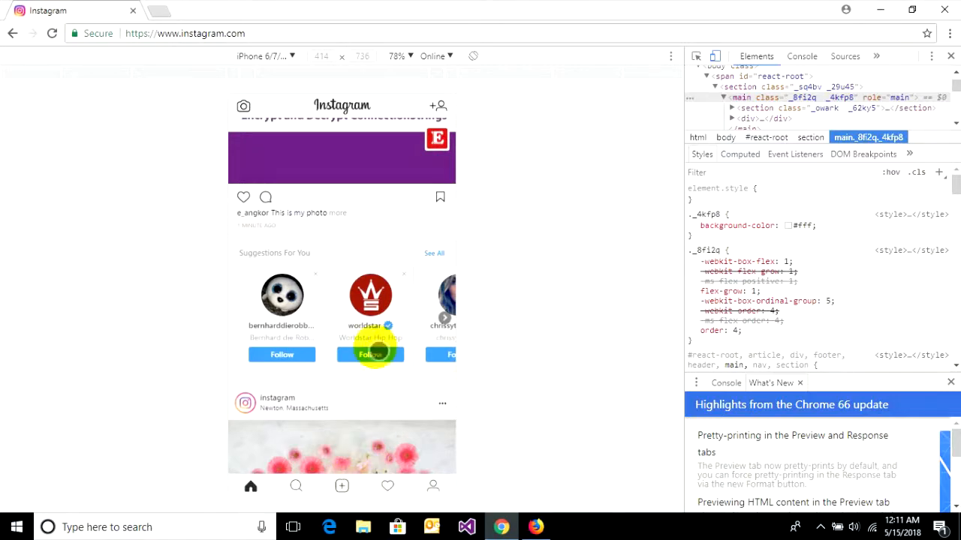
{"action": "left_click", "coordinate": [342, 486]}
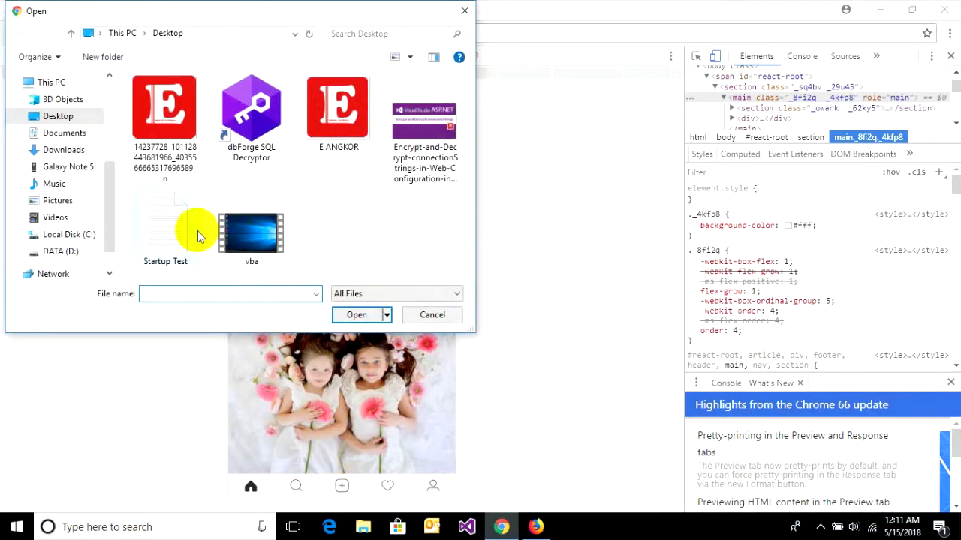
Step: Open the E ANGKOR logo file and advance to the caption step
{"action": "left_click", "coordinate": [338, 112]}
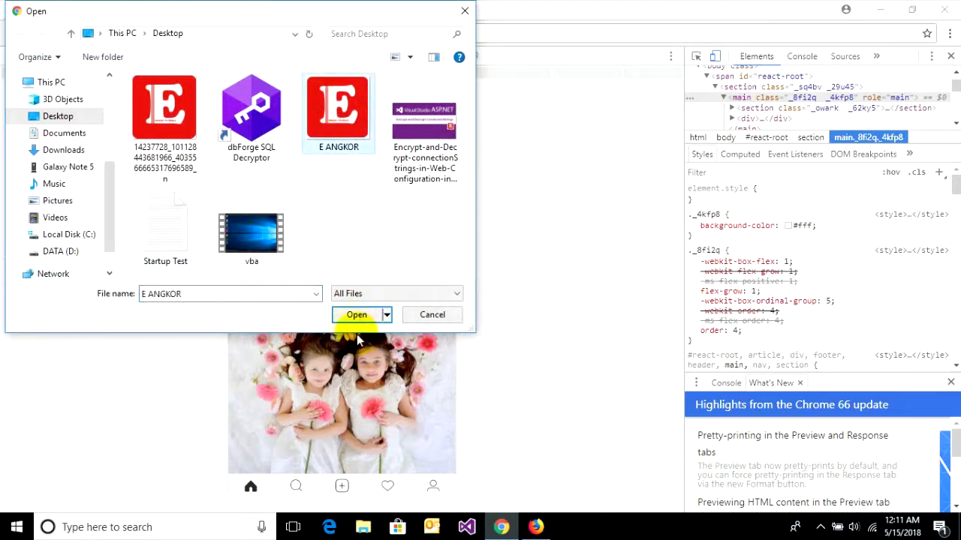
{"action": "left_click", "coordinate": [356, 315]}
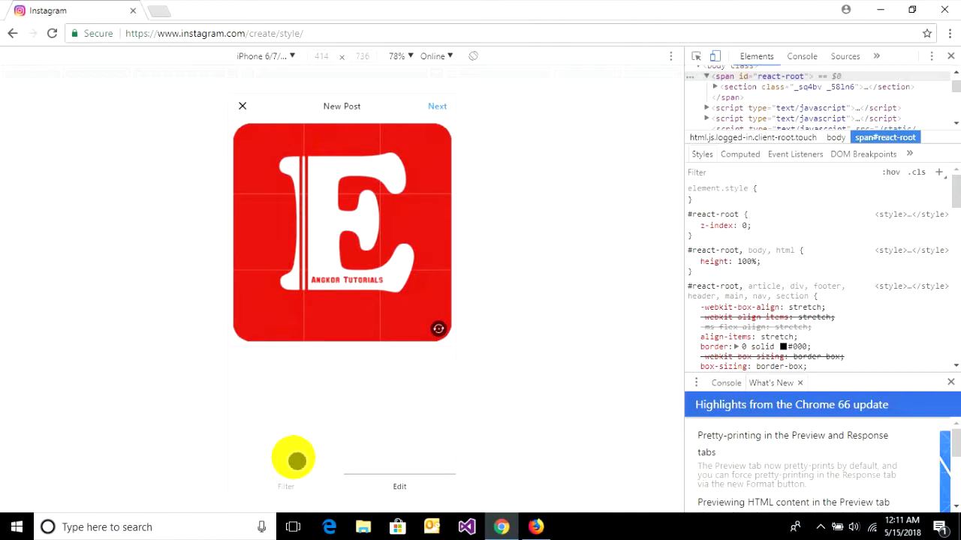
{"action": "left_click", "coordinate": [437, 105]}
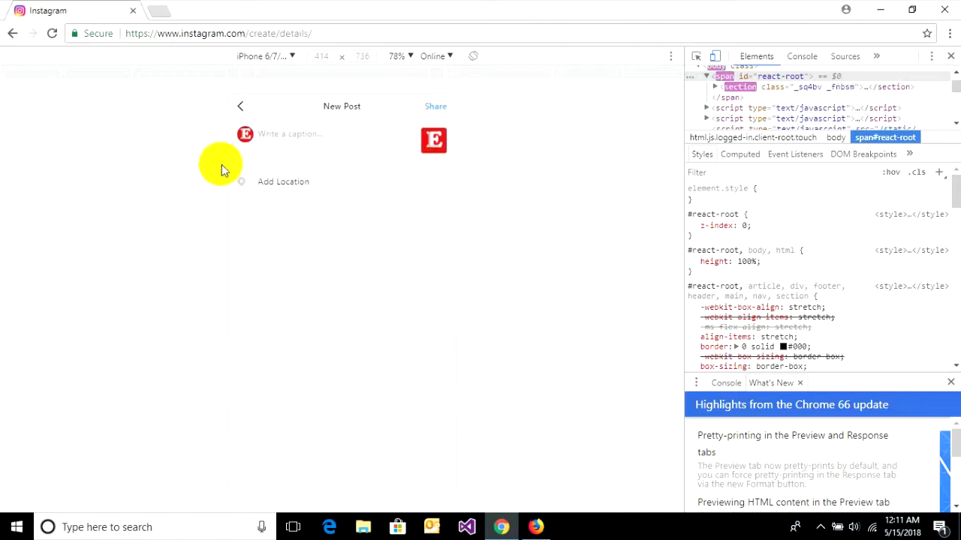
Step: Caption the logo post 'This is my logo' with an #EAN hashtag and share it
{"action": "left_click", "coordinate": [289, 134]}
{"action": "type", "text": "This is my logo"}
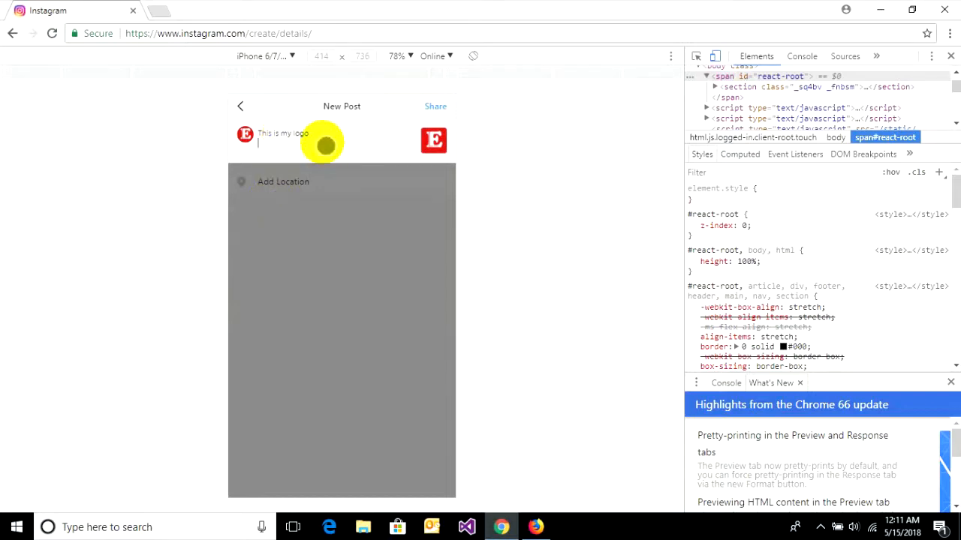
{"action": "type", "text": "#EAN"}
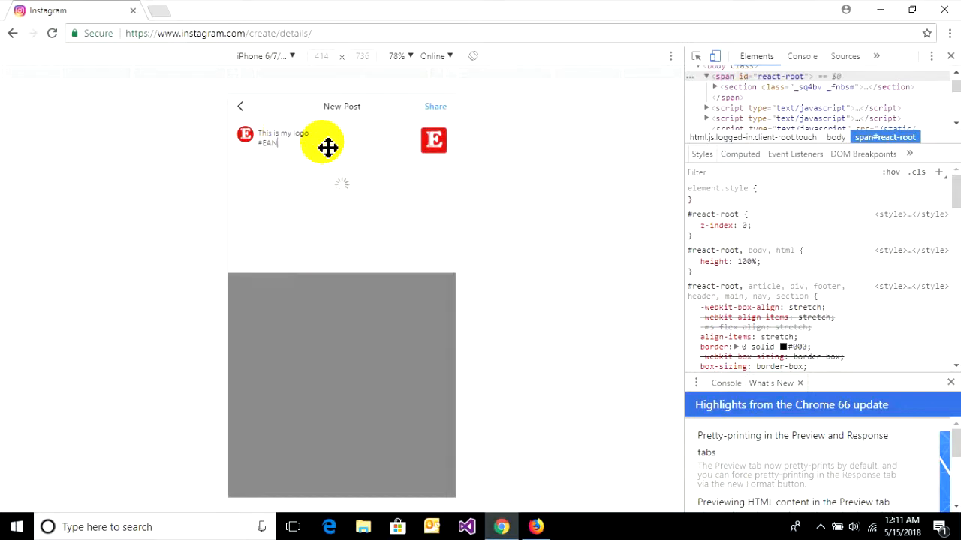
{"action": "left_click", "coordinate": [436, 106]}
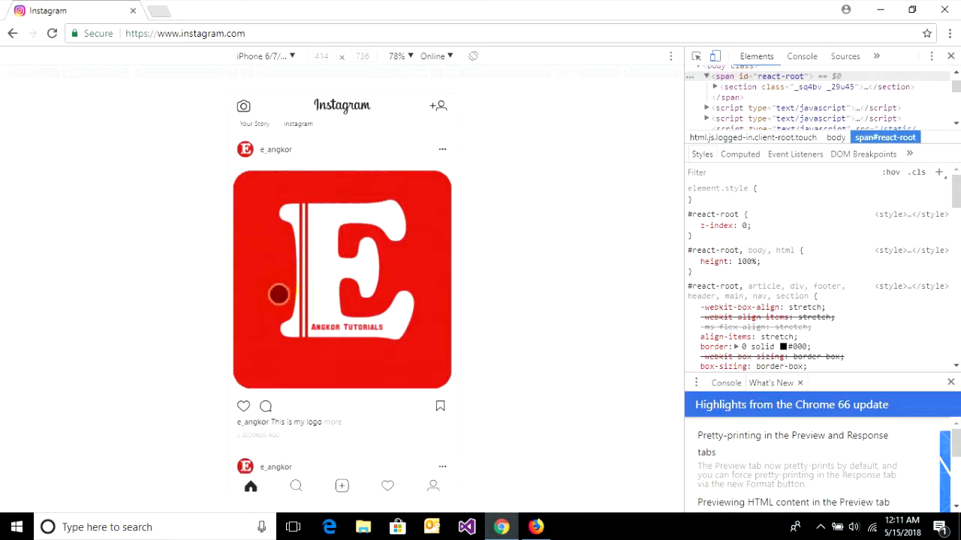
{"action": "scroll", "scroll_direction": "down", "scroll_amount": 3}
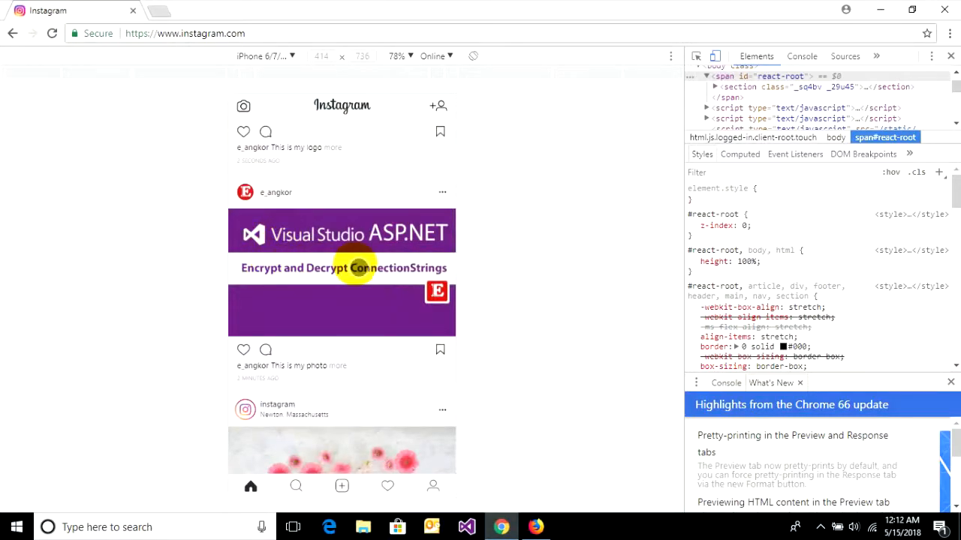
{"action": "scroll", "scroll_direction": "down", "scroll_amount": 3}
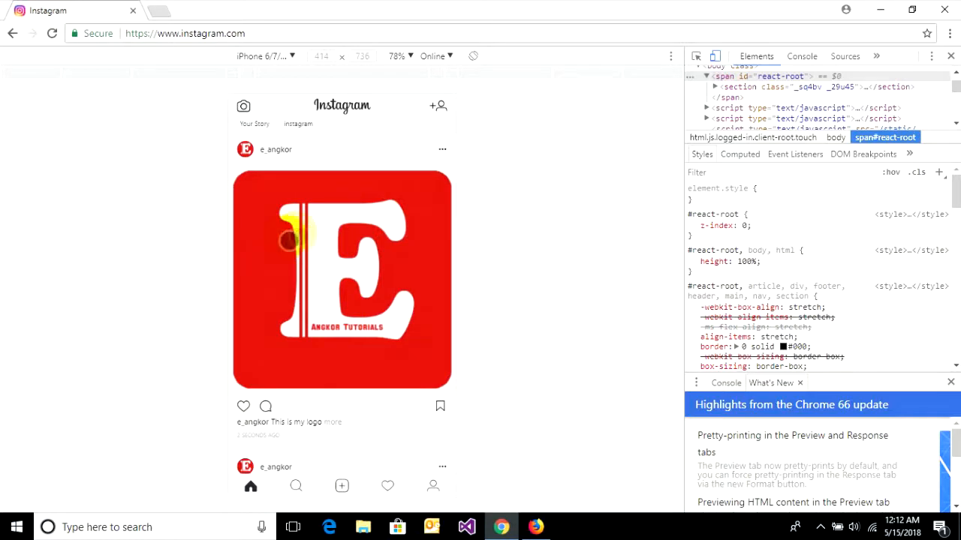
{"action": "scroll", "scroll_direction": "down", "scroll_amount": 3}
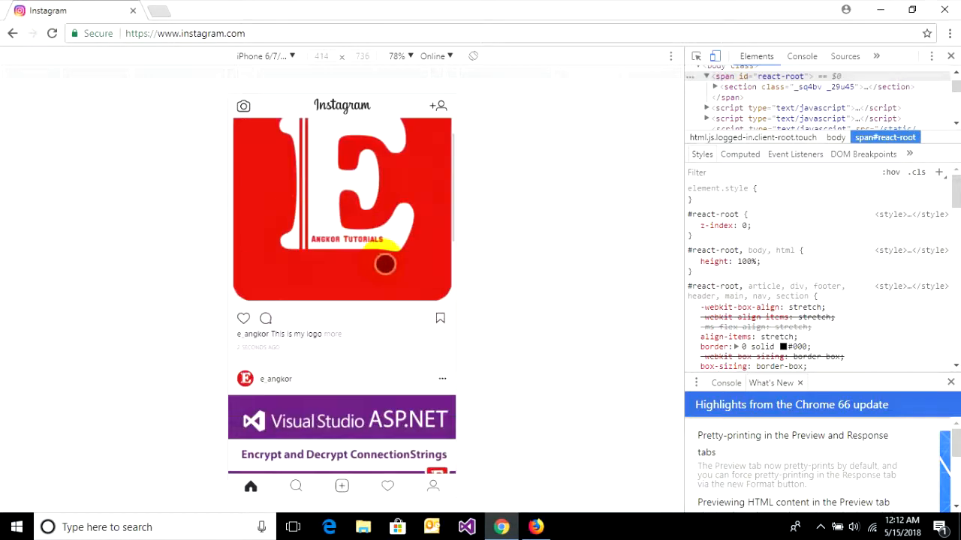